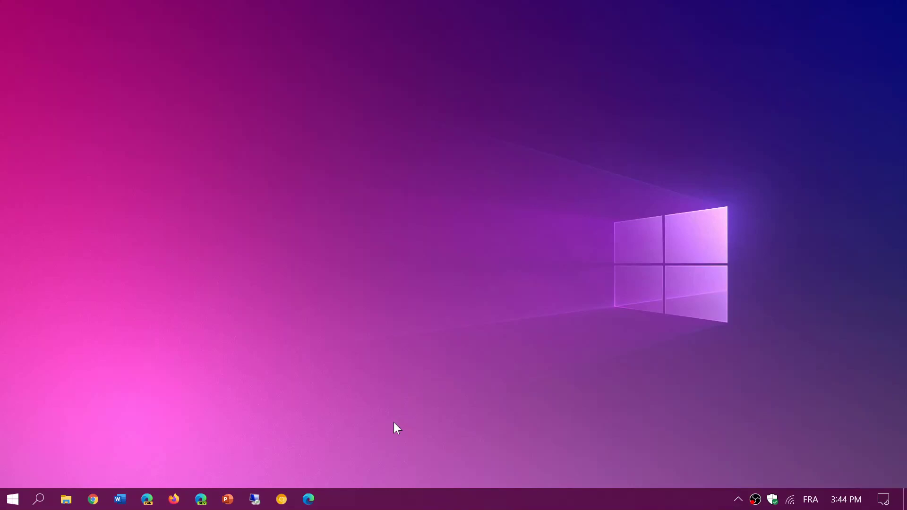
mouse_move(828, 317)
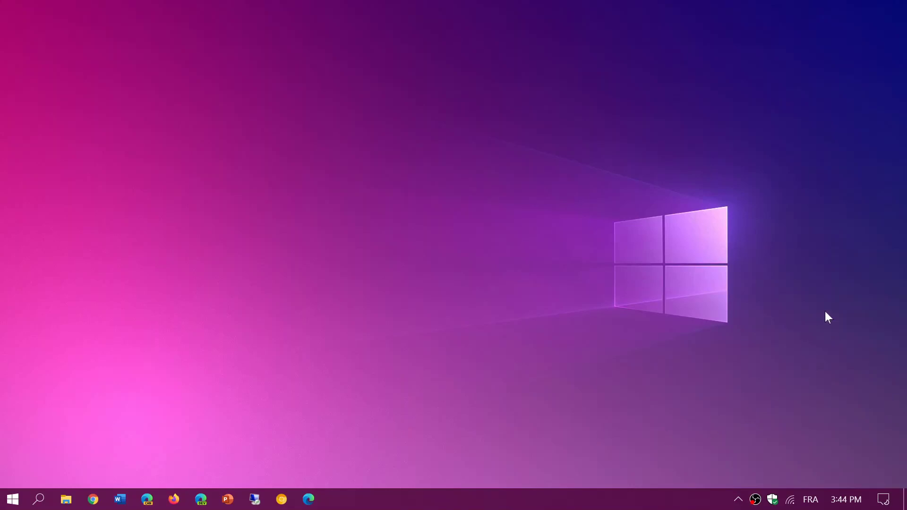
mouse_move(651, 410)
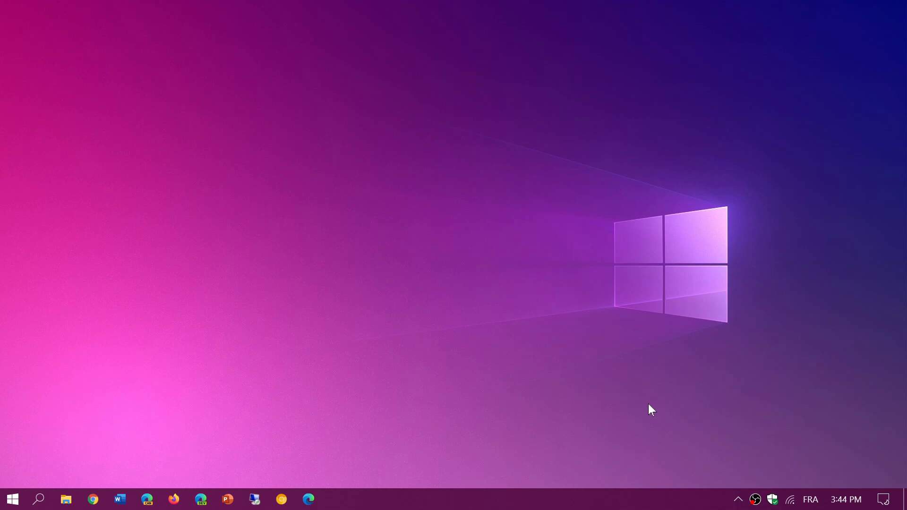
mouse_move(868, 453)
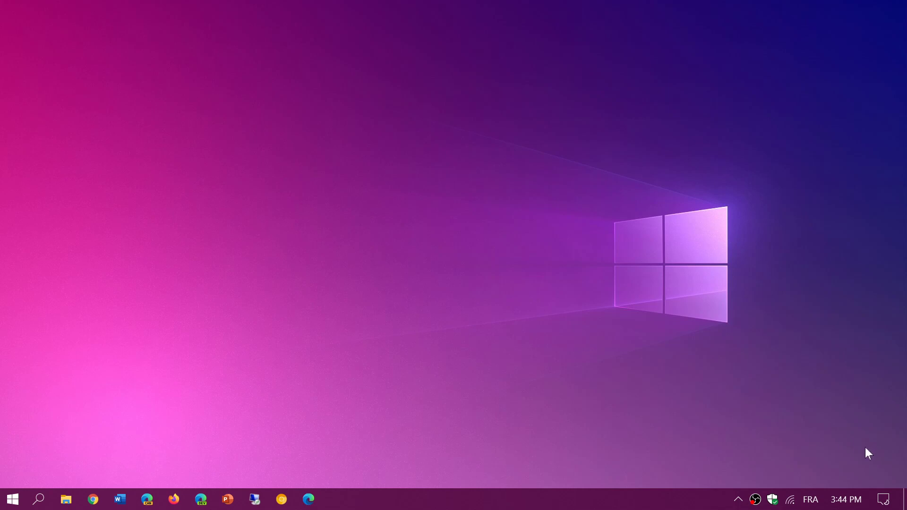
Open Windows Settings home via the Action Center's All settings tile.
left_click(883, 499)
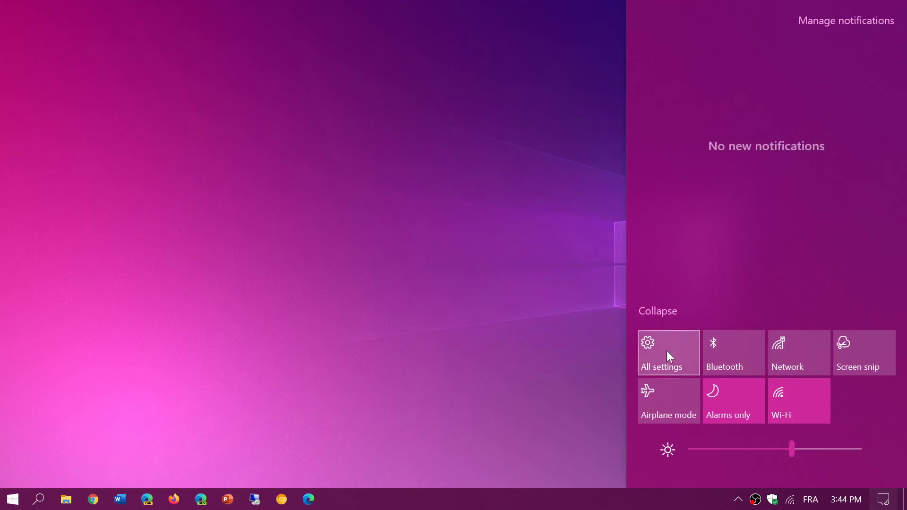
left_click(667, 353)
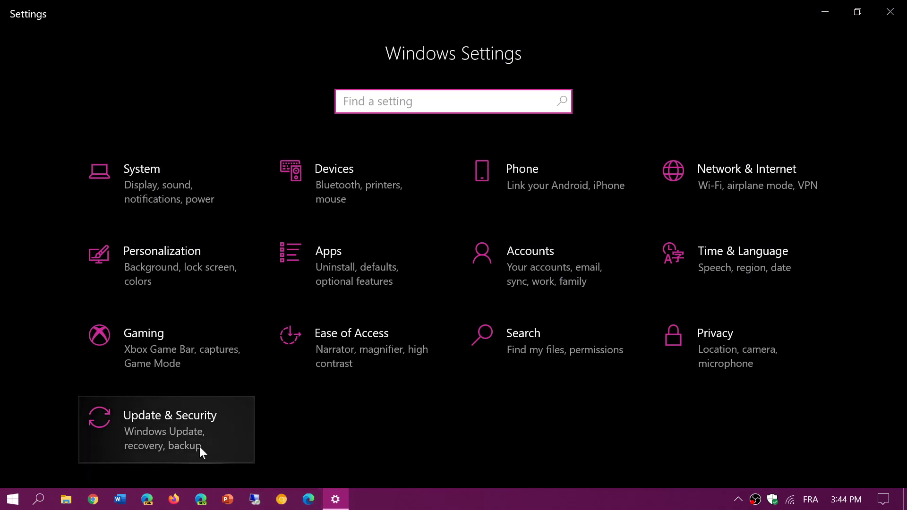
Check Update & Security showing Windows Update up to date, then close Settings.
left_click(166, 415)
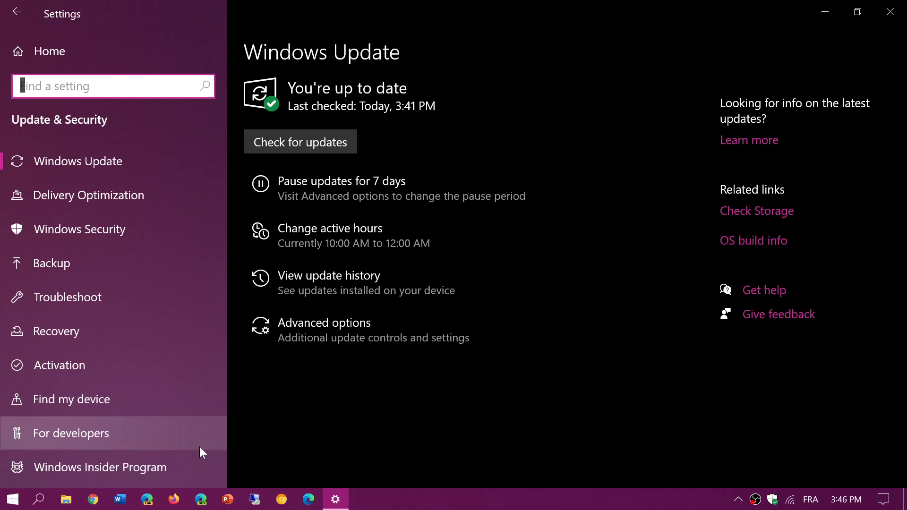
mouse_move(374, 306)
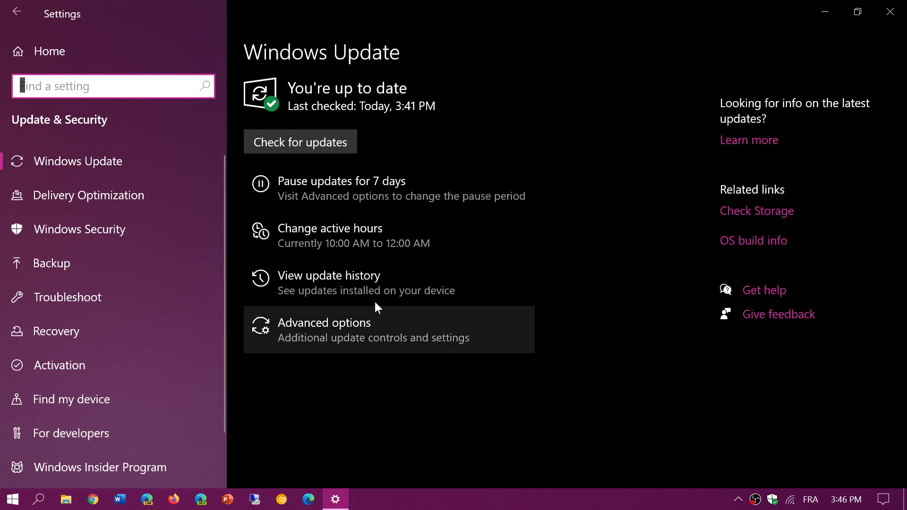
left_click(892, 12)
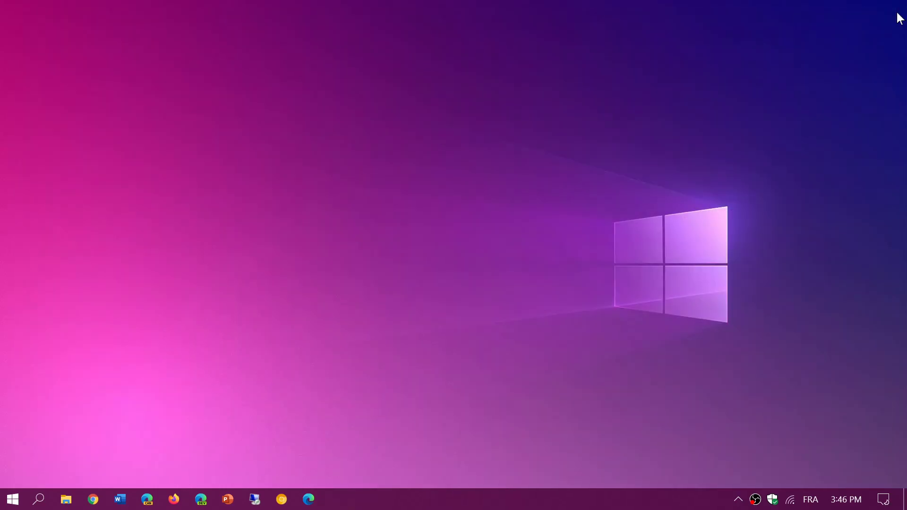
mouse_move(677, 265)
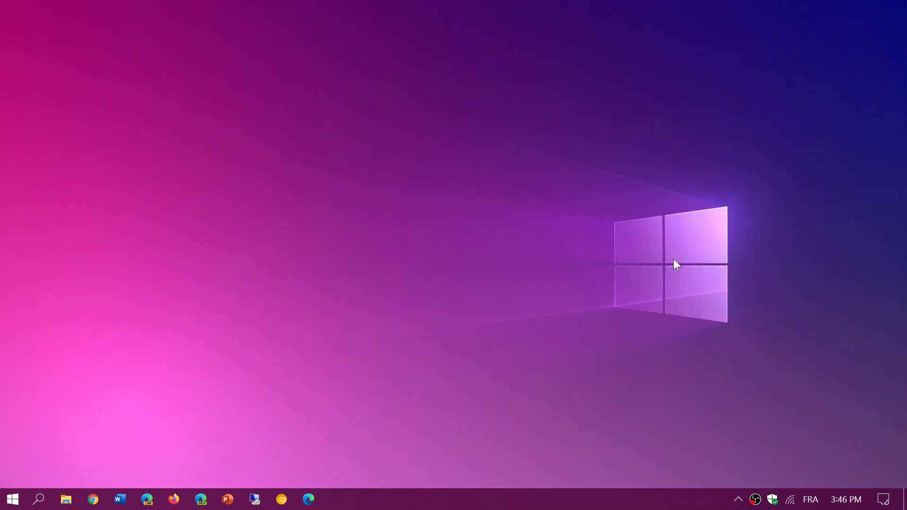